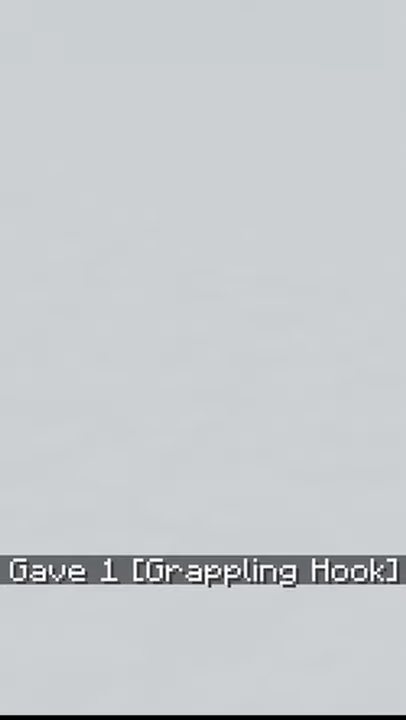
Give yourself a repeating command block with /give @s minecraft:repeating_command_block.
type("/give @s minecraft:repeating_command_block")
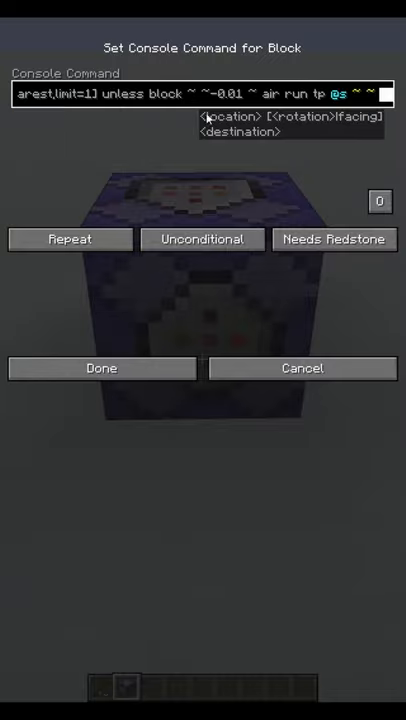
Switch the command block to Always Active and save its teleport command.
left_click(334, 239)
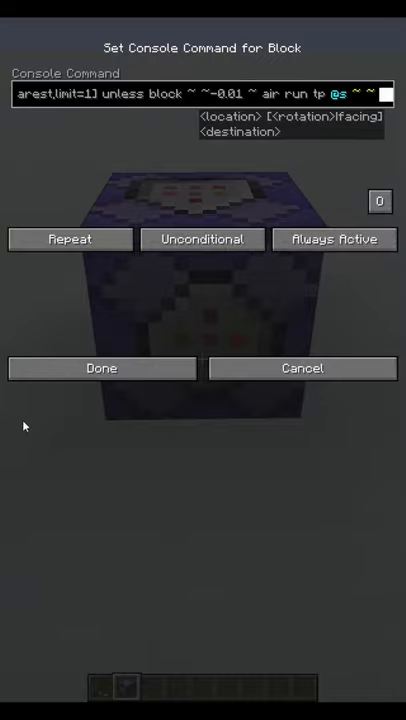
left_click(101, 368)
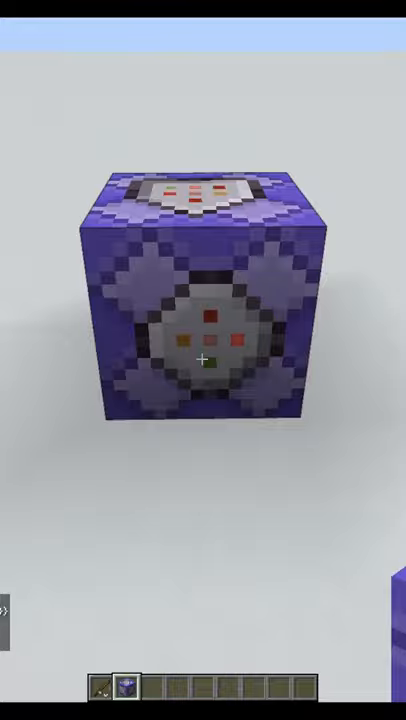